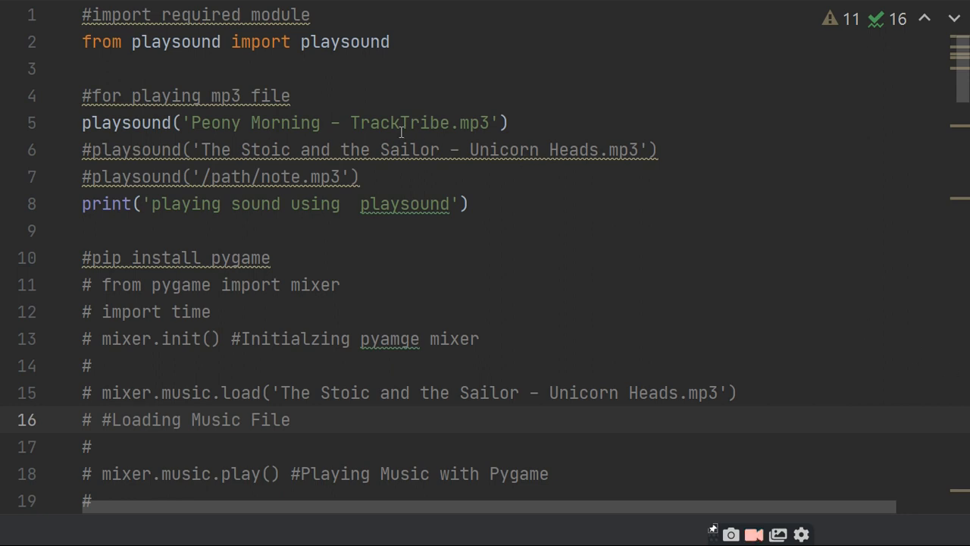
pyautogui.moveTo(460, 130)
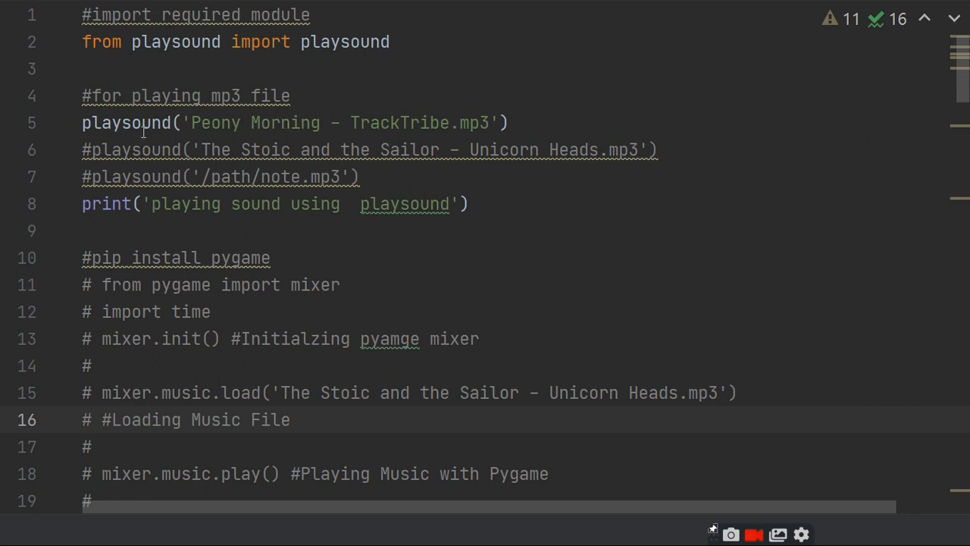
pyautogui.moveTo(318, 55)
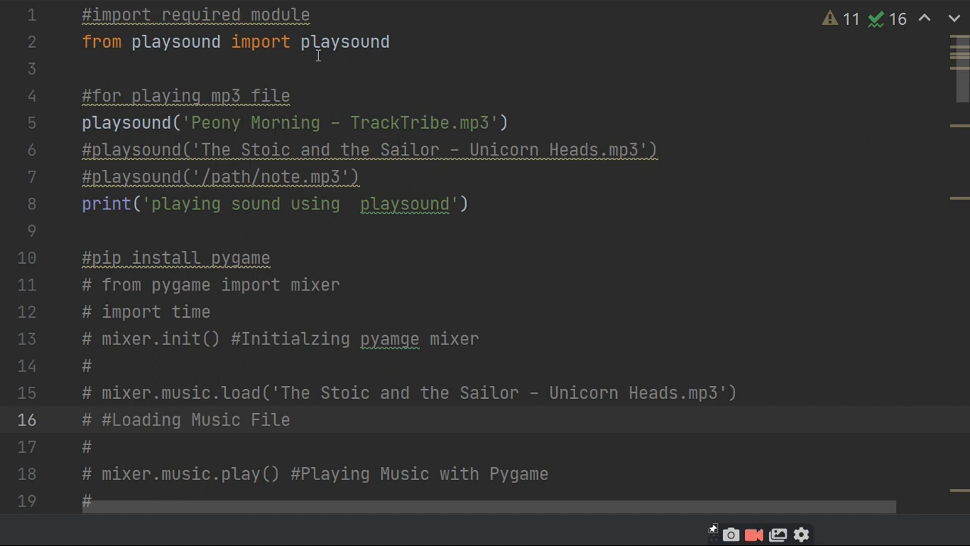
pyautogui.moveTo(135, 123)
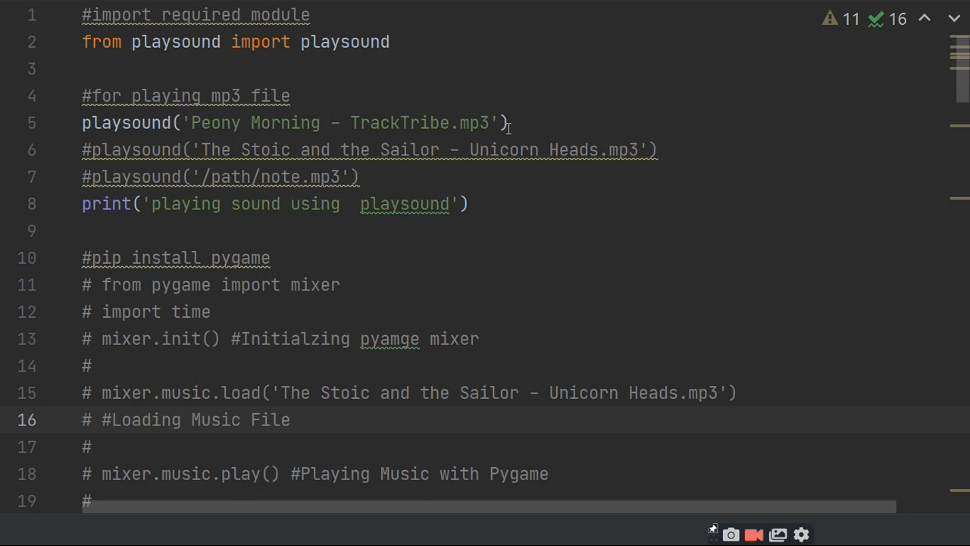
pyautogui.moveTo(409, 224)
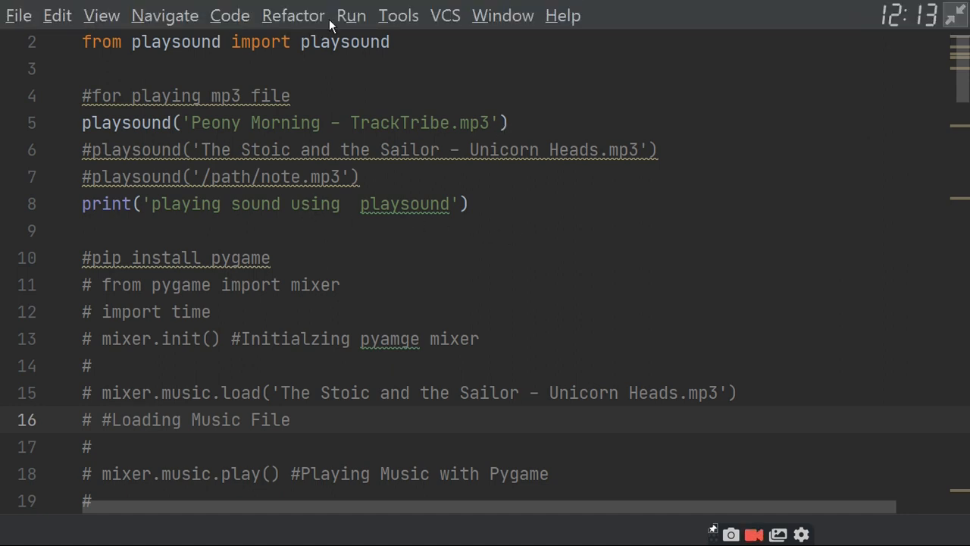
# - Run the playsound version of main and stop it, ending with exit code -1
pyautogui.click(350, 15)
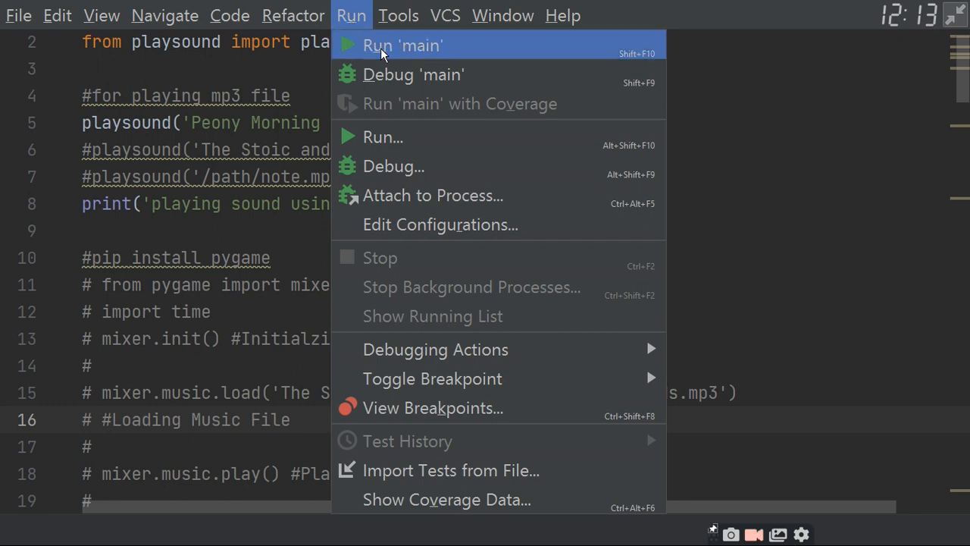
pyautogui.click(402, 45)
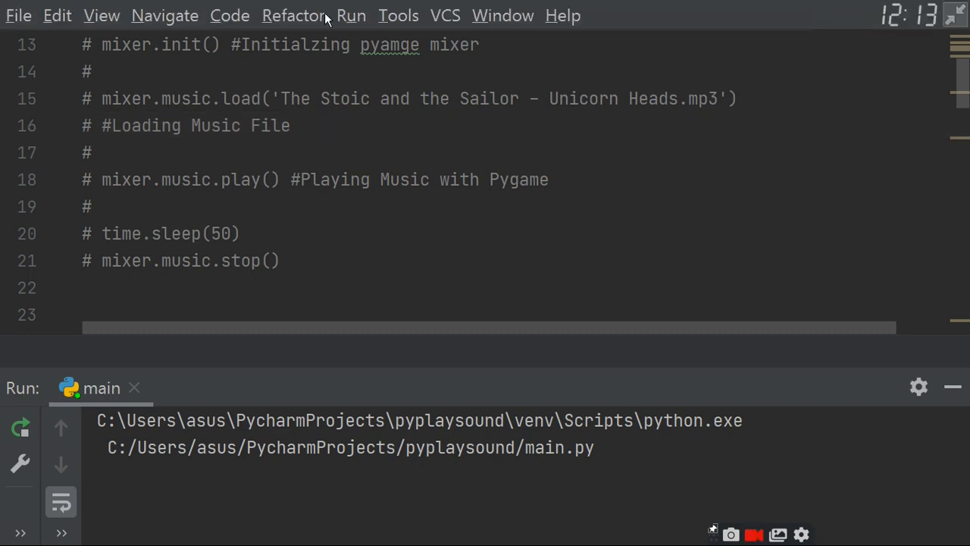
pyautogui.click(350, 15)
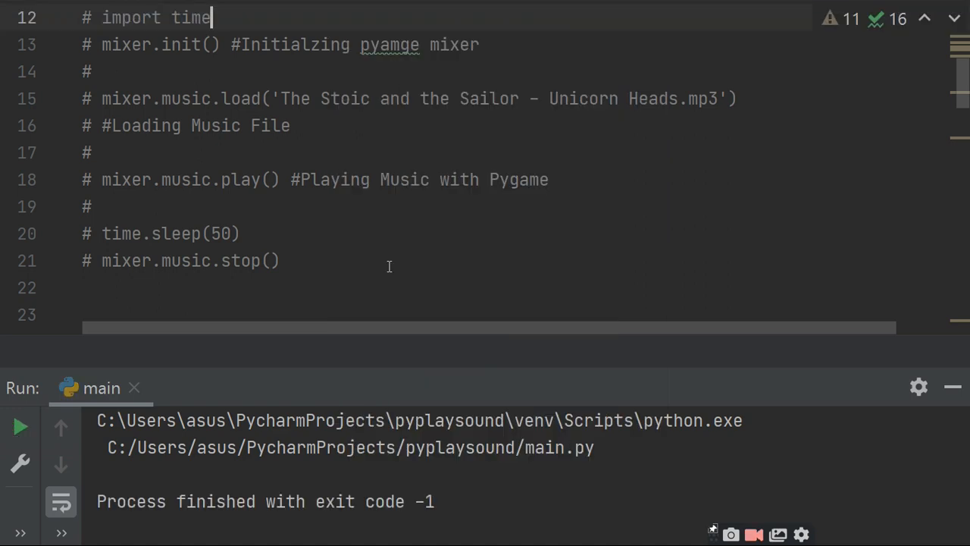
pyautogui.moveTo(343, 267)
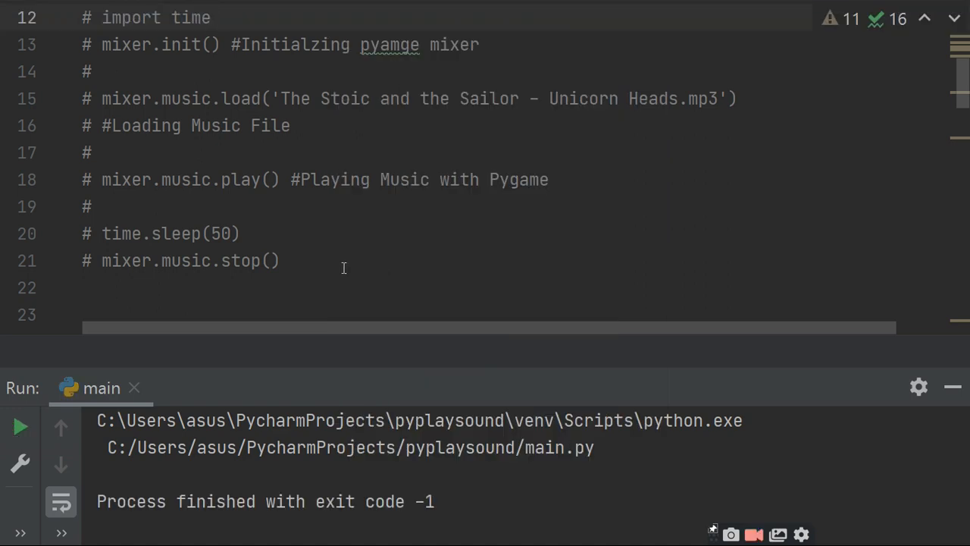
# - Return to the top of main.py in the editor
pyautogui.click(212, 18)
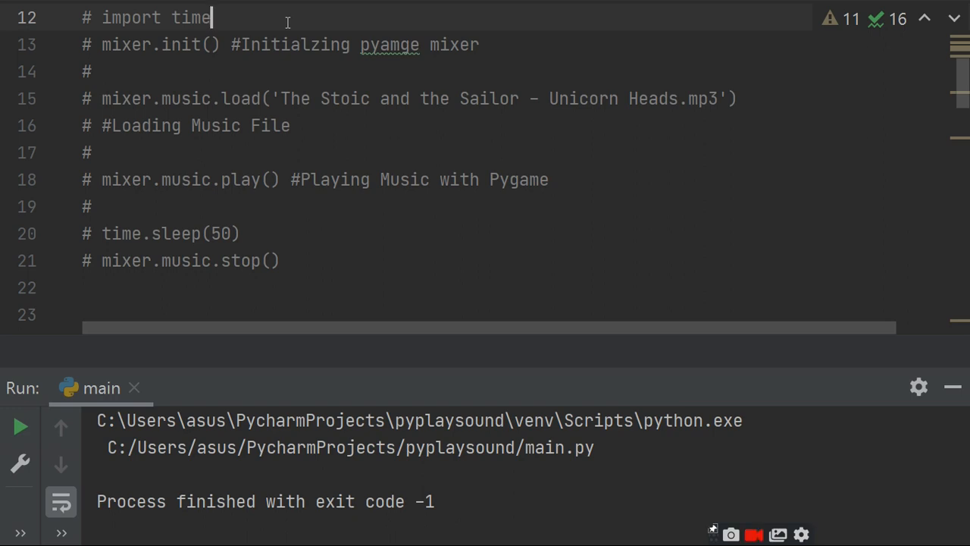
pyautogui.scroll(3)
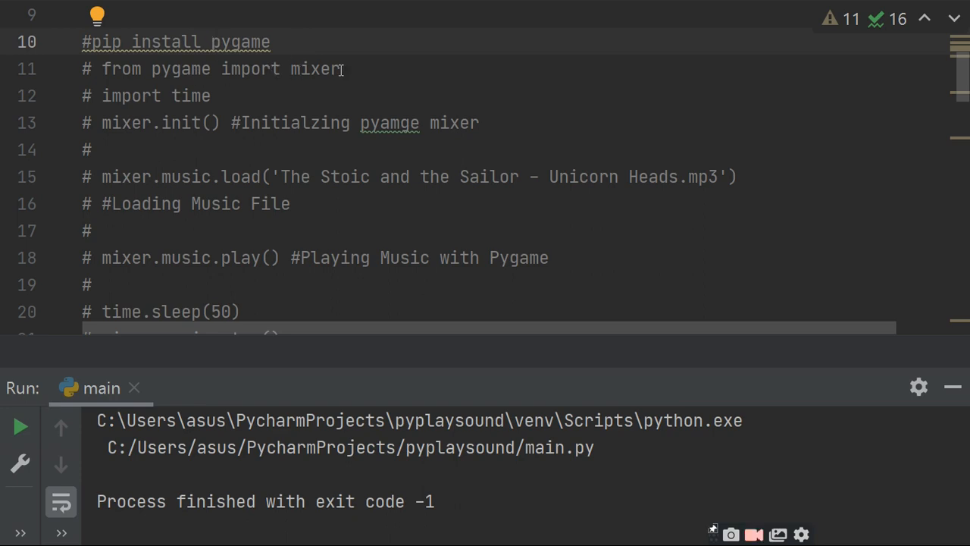
pyautogui.scroll(3)
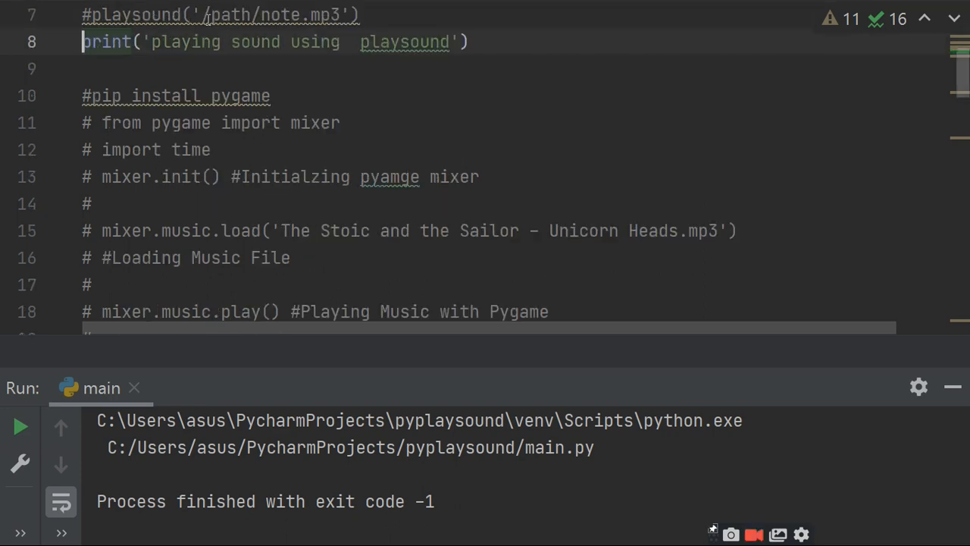
pyautogui.scroll(3)
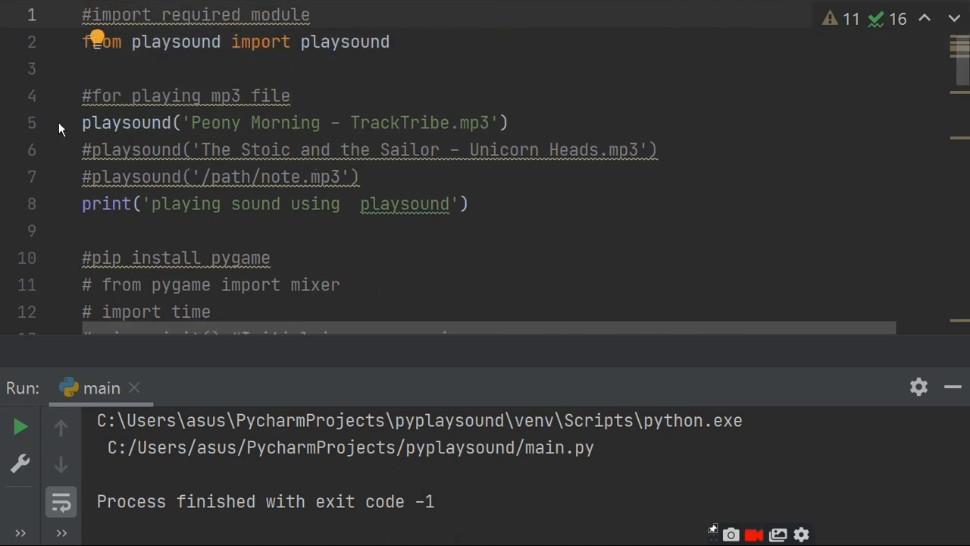
# - Comment out the playsound import, call and print lines; uncomment 'from pygame import mixer'
pyautogui.click(83, 123)
pyautogui.write('#')
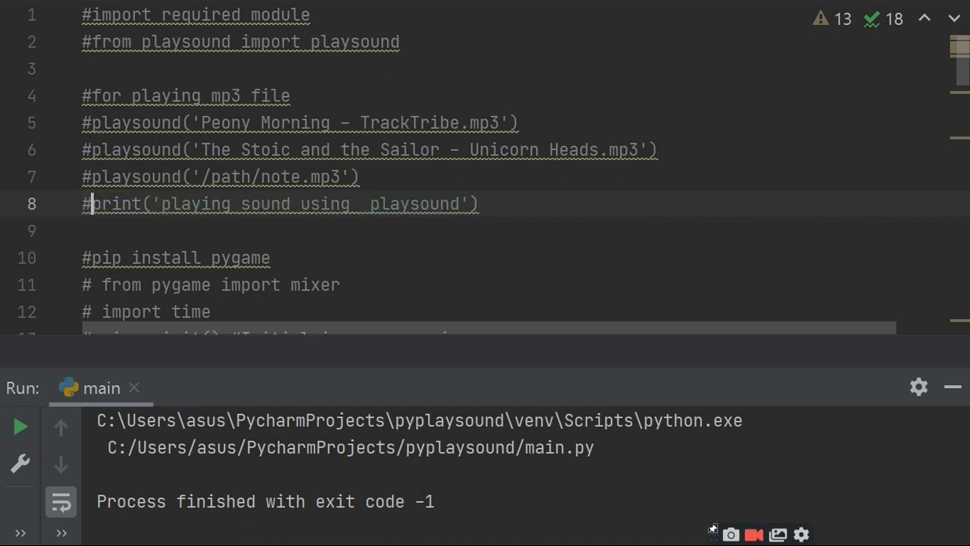
pyautogui.click(98, 258)
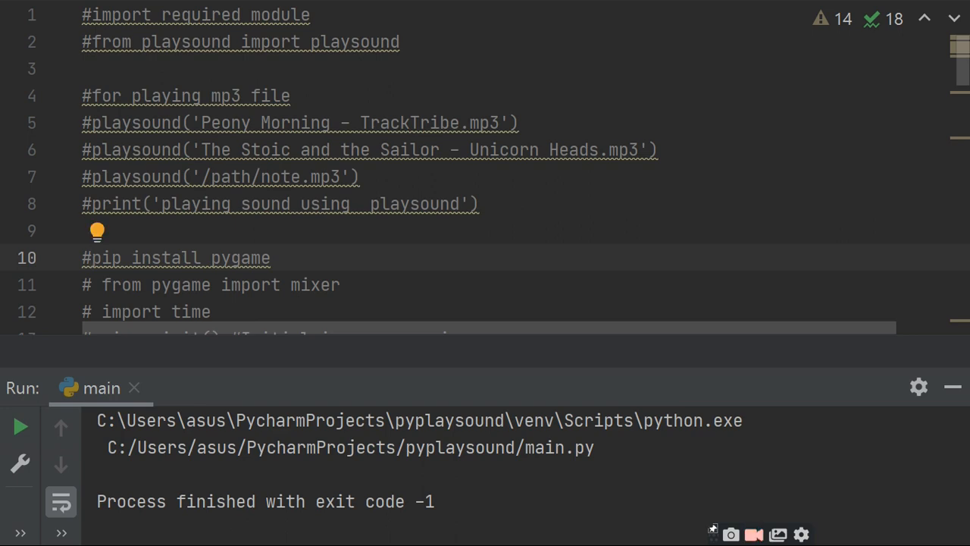
pyautogui.click(106, 285)
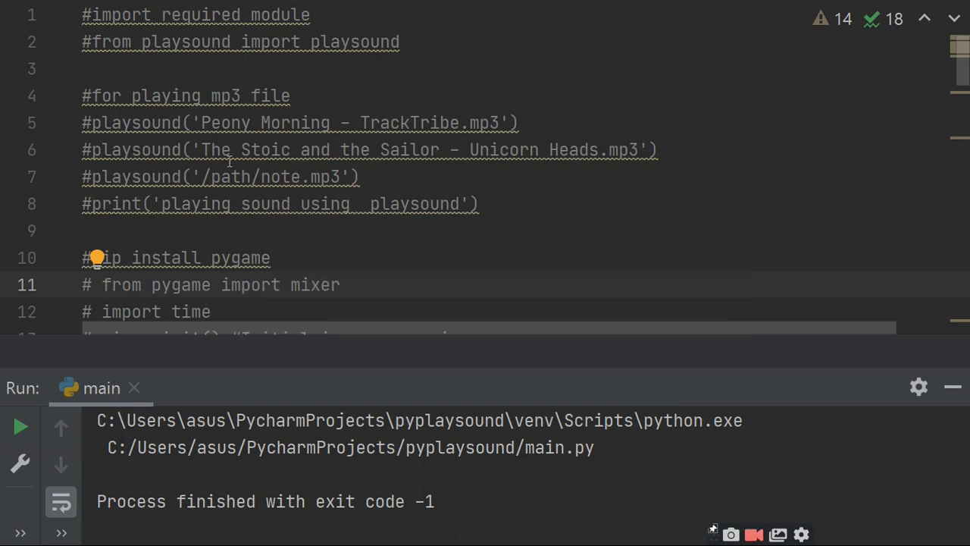
pyautogui.moveTo(279, 273)
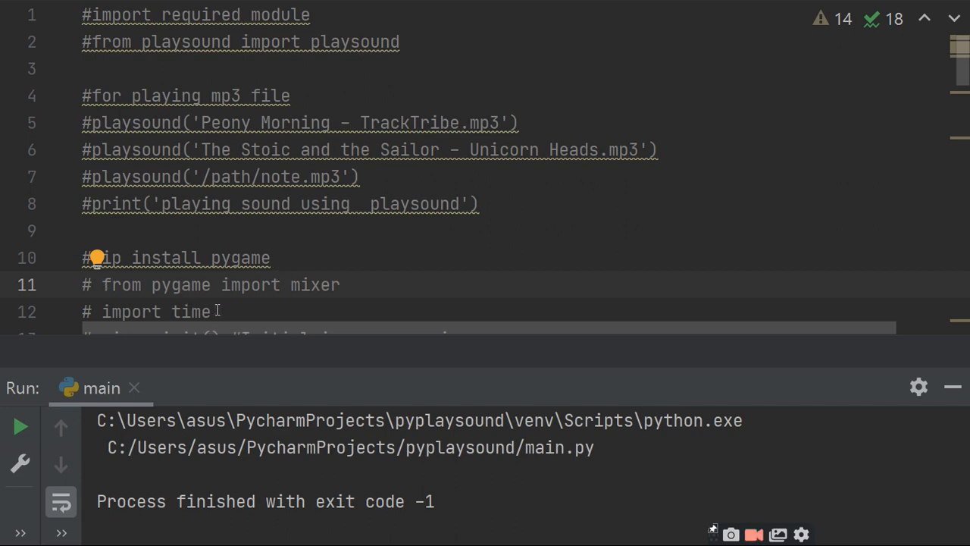
pyautogui.moveTo(105, 285)
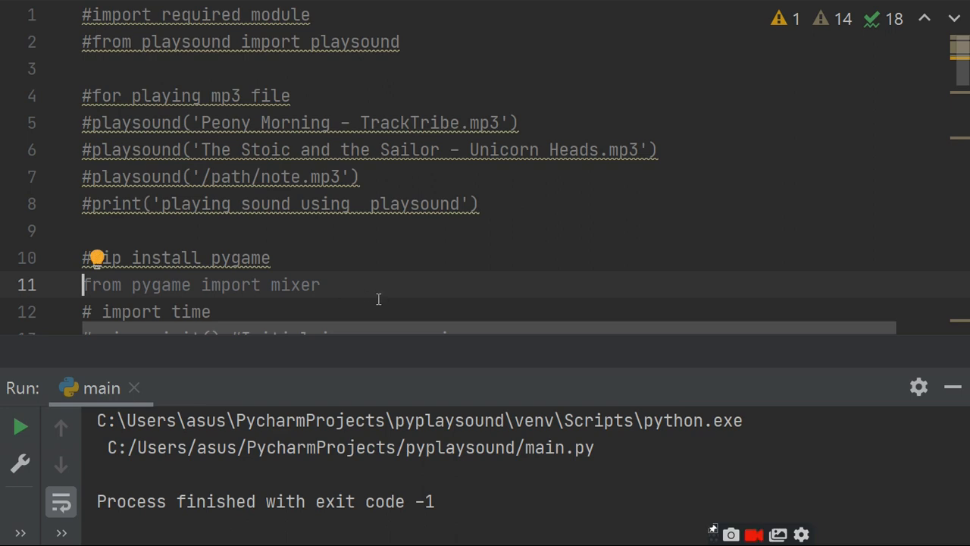
pyautogui.moveTo(357, 296)
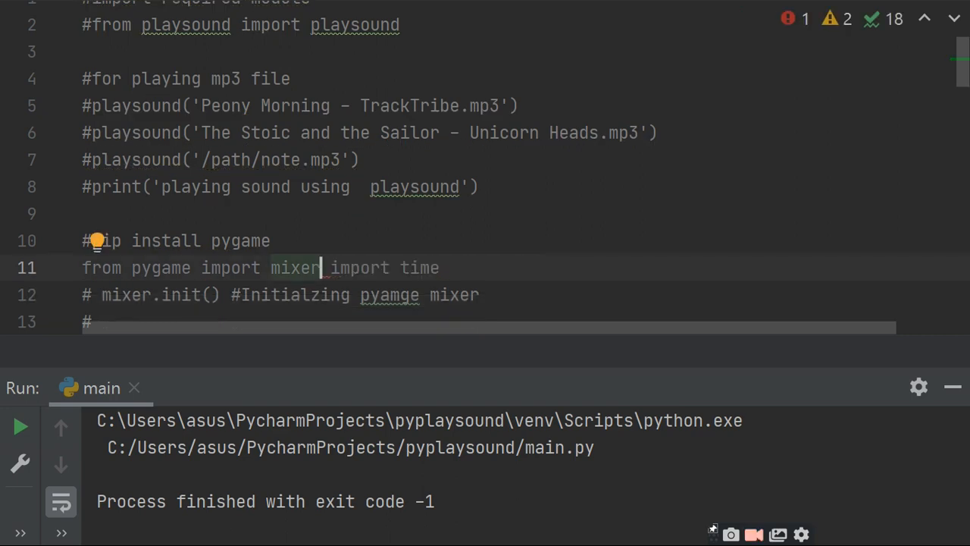
# - Put 'import time' on its own line and activate the mixer init, load and play lines
pyautogui.press('Enter')
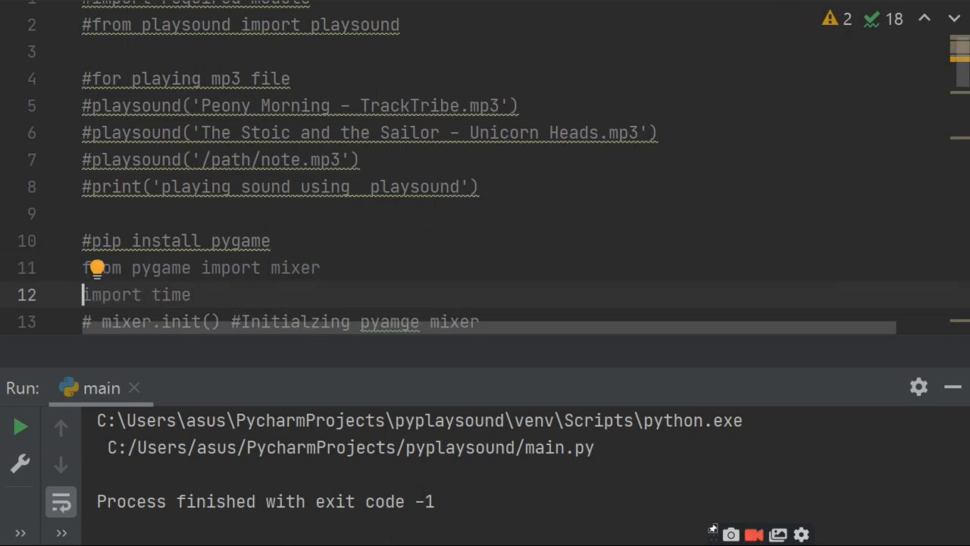
pyautogui.moveTo(345, 287)
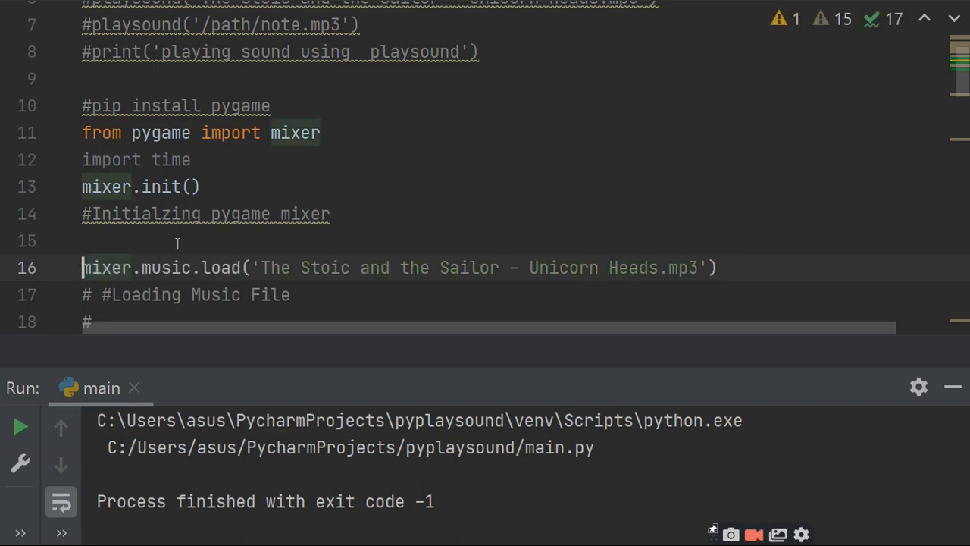
pyautogui.moveTo(185, 264)
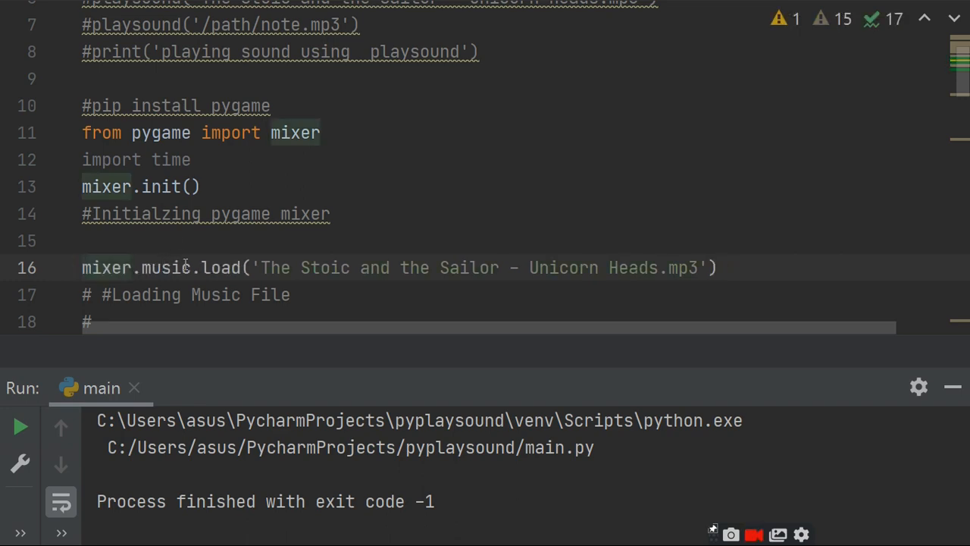
pyautogui.moveTo(479, 335)
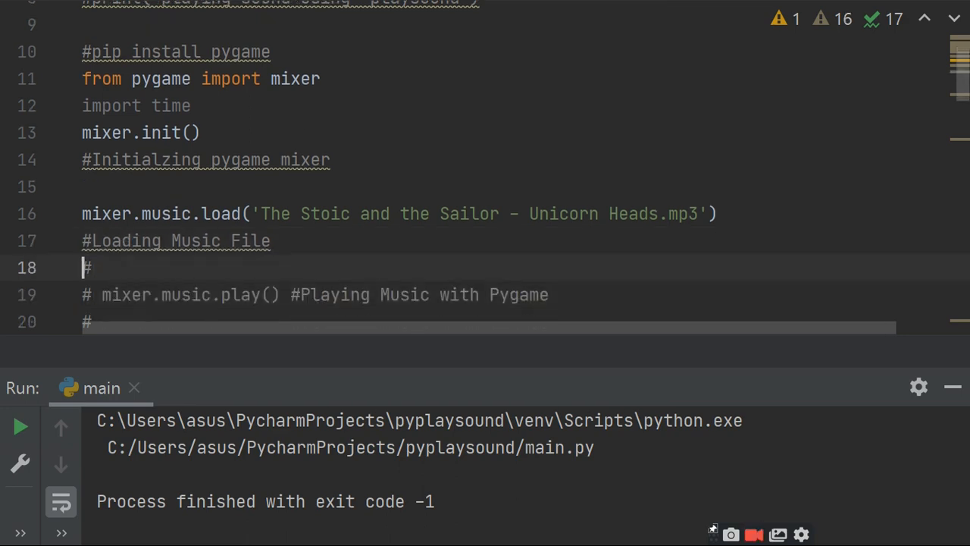
pyautogui.press('Backspace')
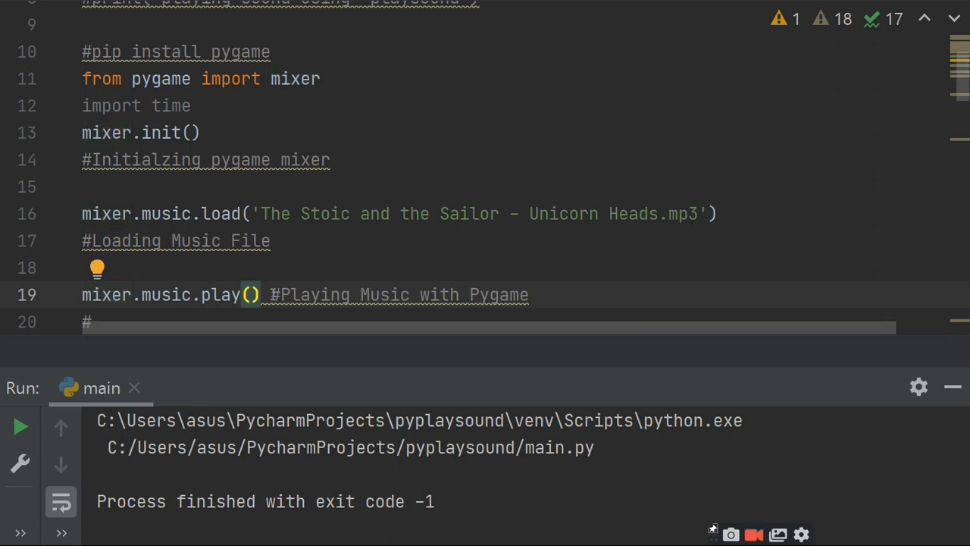
pyautogui.moveTo(396, 270)
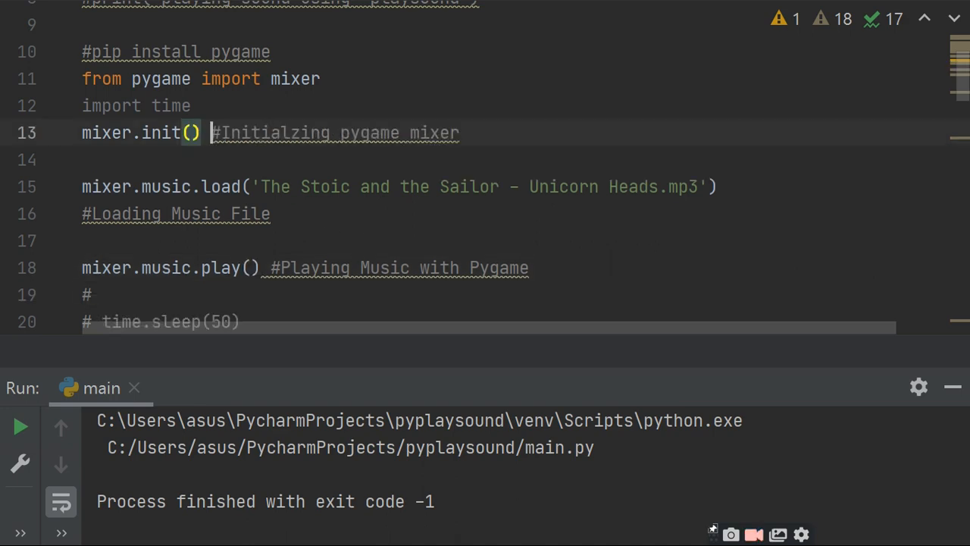
pyautogui.moveTo(106, 321)
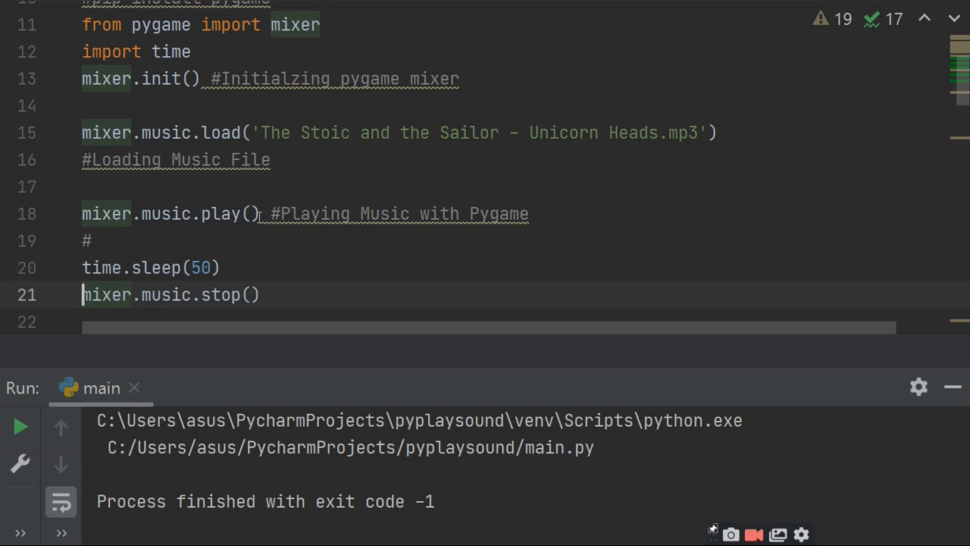
pyautogui.moveTo(264, 280)
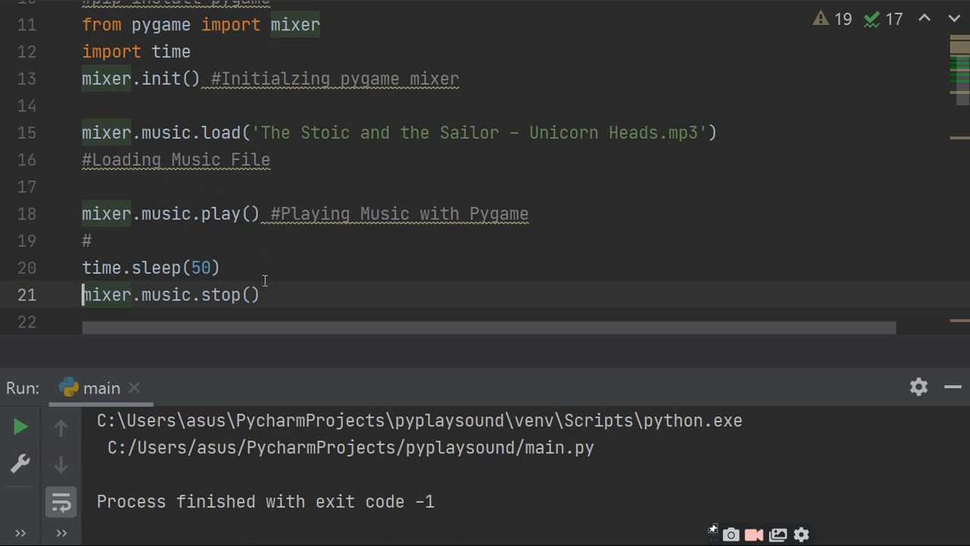
pyautogui.moveTo(312, 296)
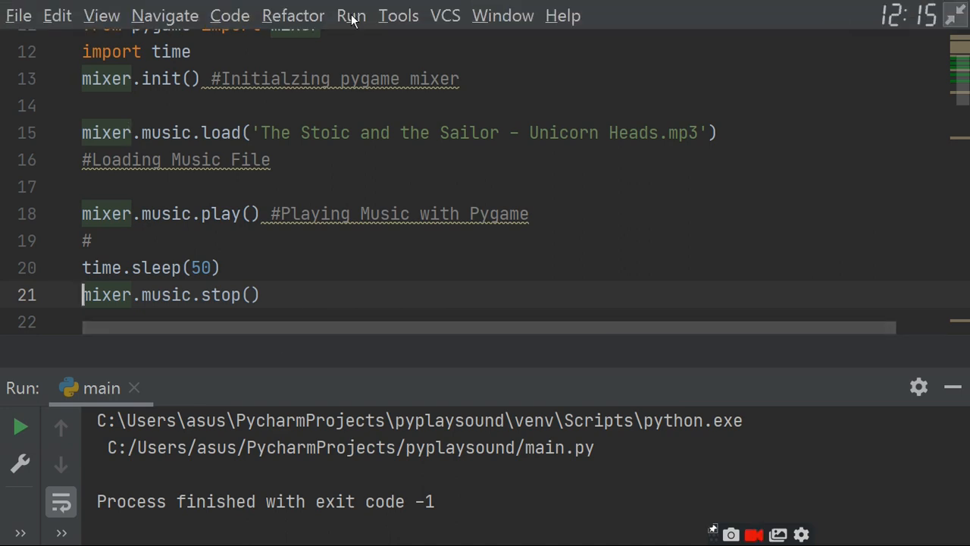
# - Run the pygame version of main and let the 50-second playback finish with exit code 0
pyautogui.click(351, 15)
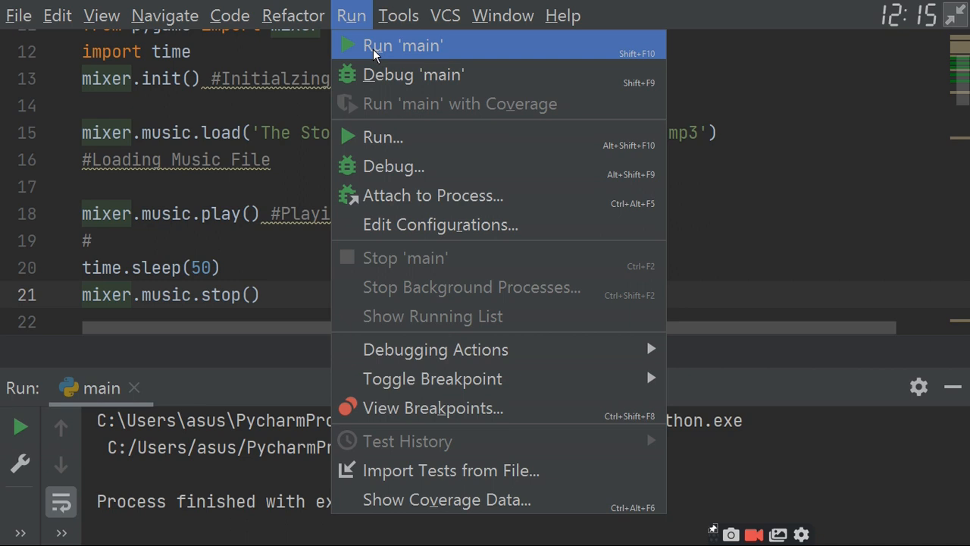
pyautogui.click(403, 46)
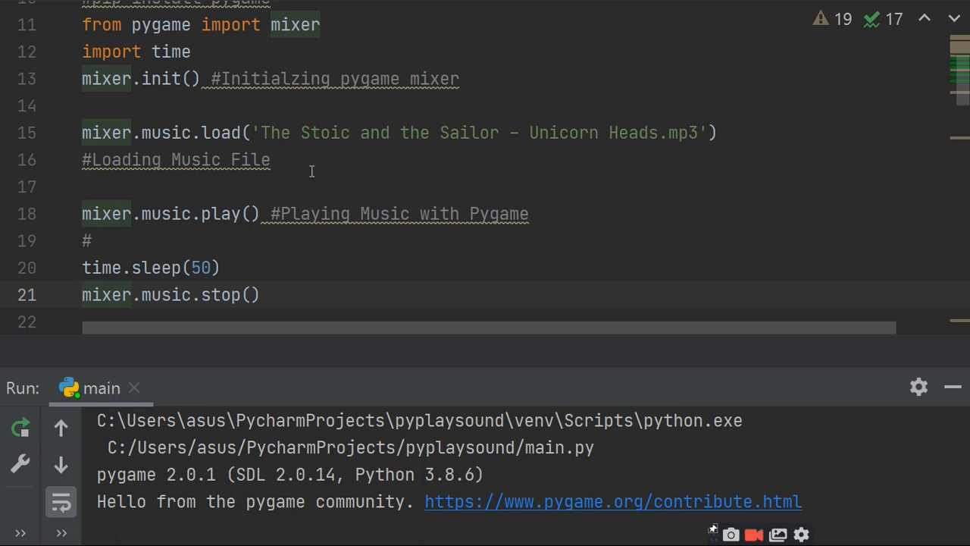
pyautogui.moveTo(295, 270)
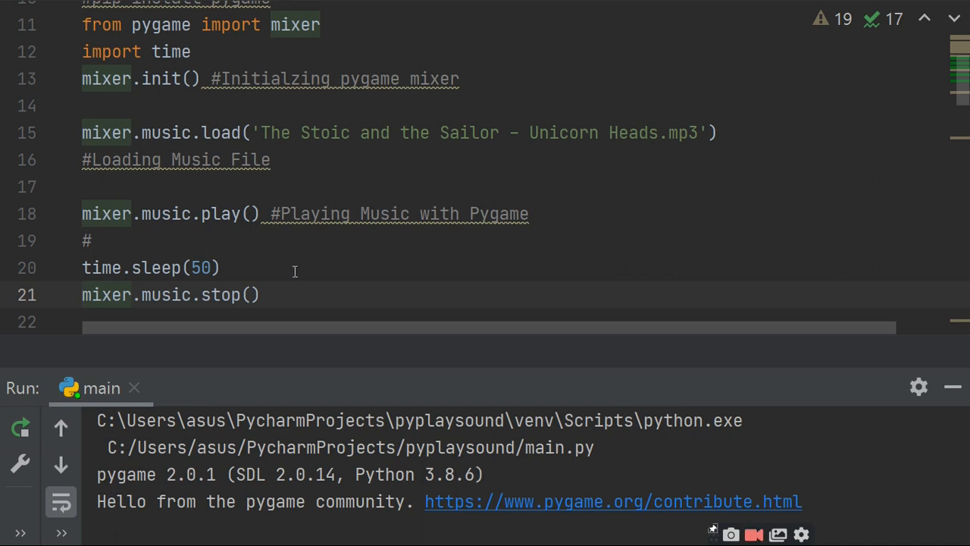
pyautogui.moveTo(362, 314)
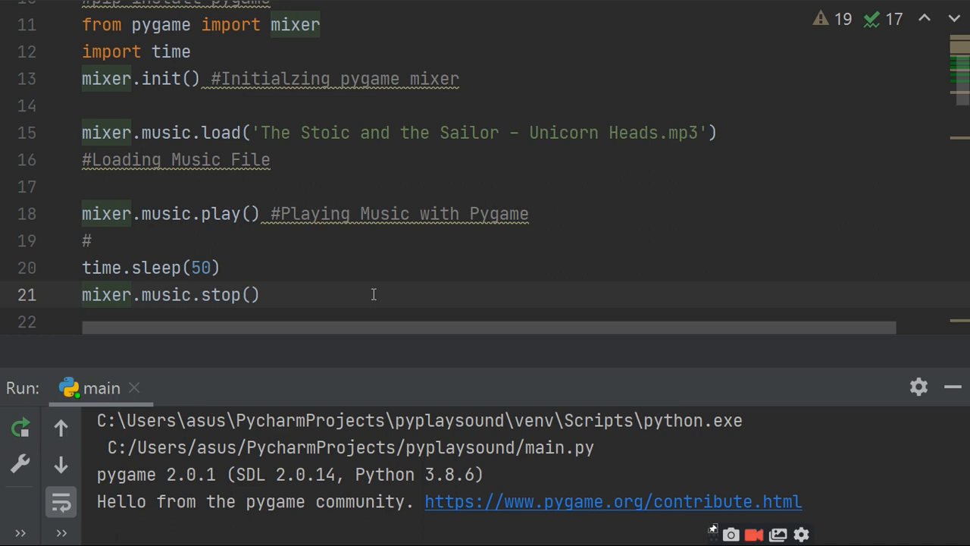
pyautogui.moveTo(288, 300)
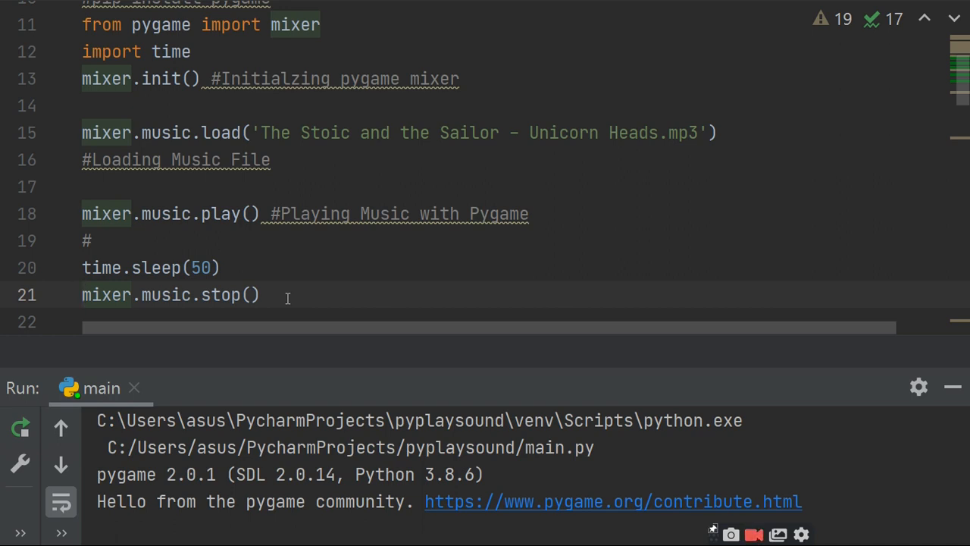
pyautogui.moveTo(255, 267)
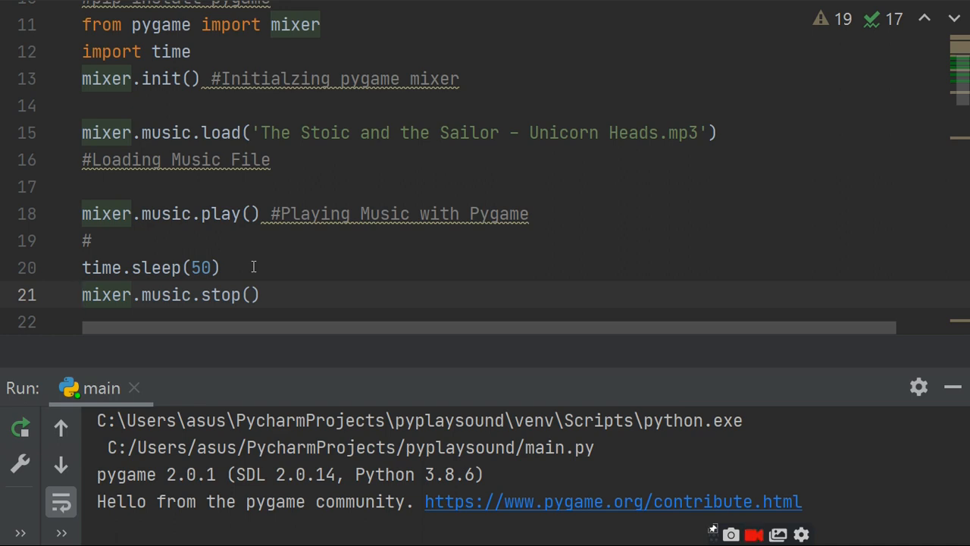
pyautogui.moveTo(443, 309)
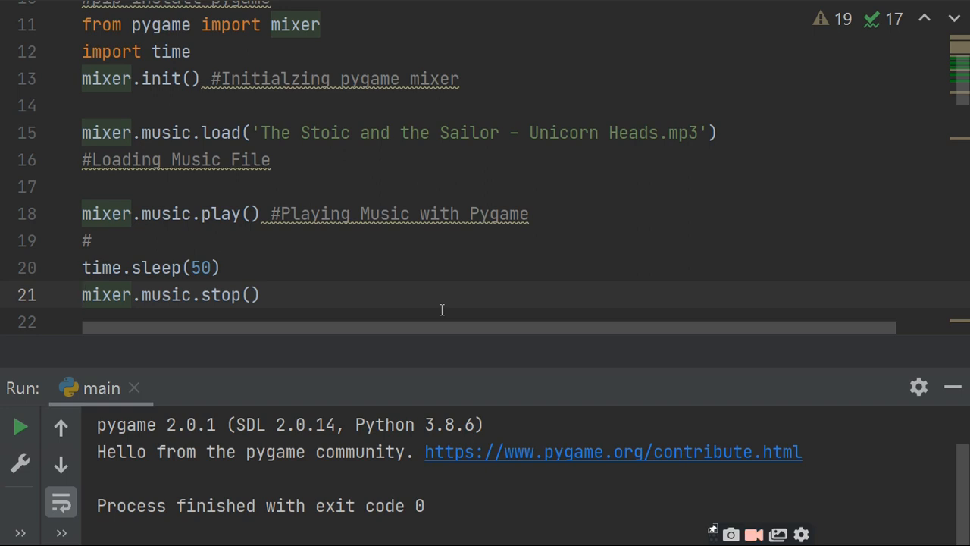
pyautogui.moveTo(300, 279)
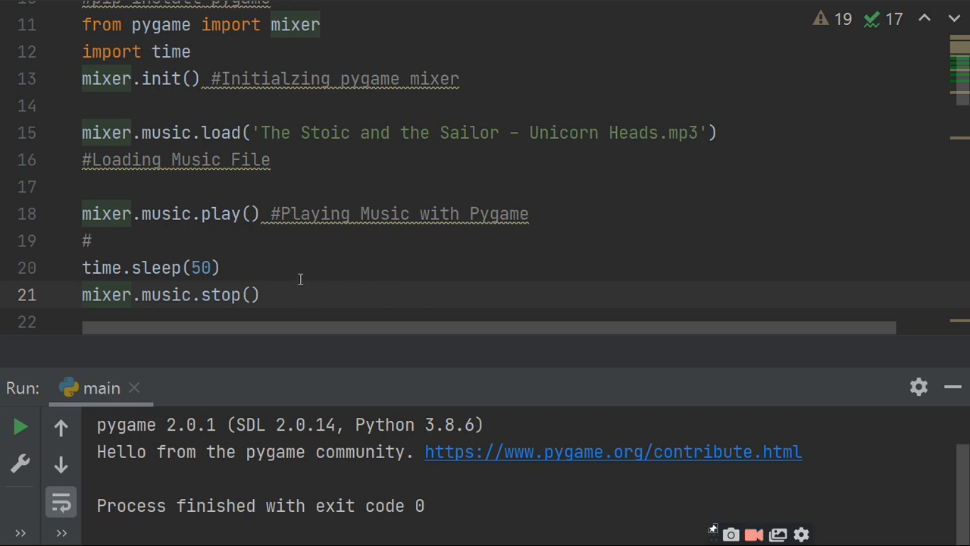
pyautogui.moveTo(238, 278)
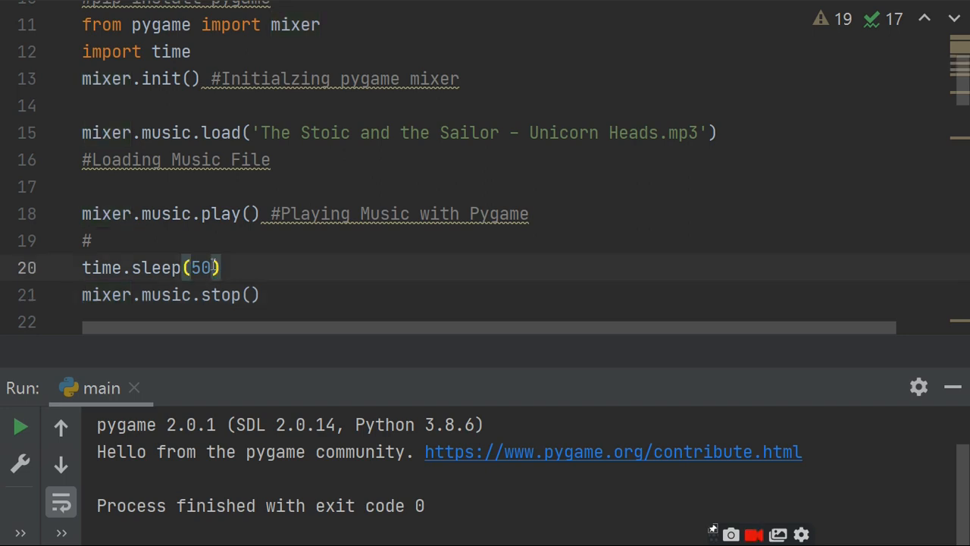
# - Change time.sleep(50) to time.sleep(5) and run main again
pyautogui.press('Backspace')
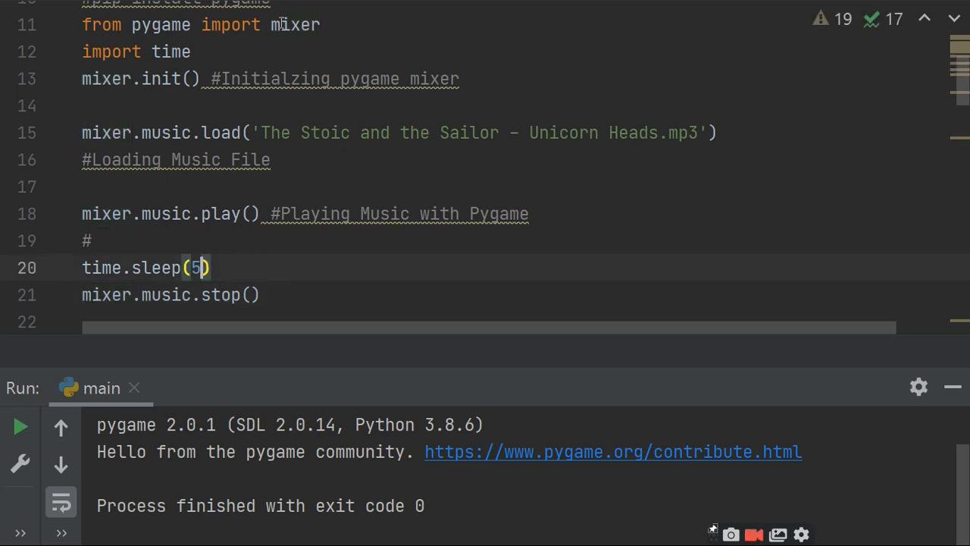
pyautogui.click(350, 15)
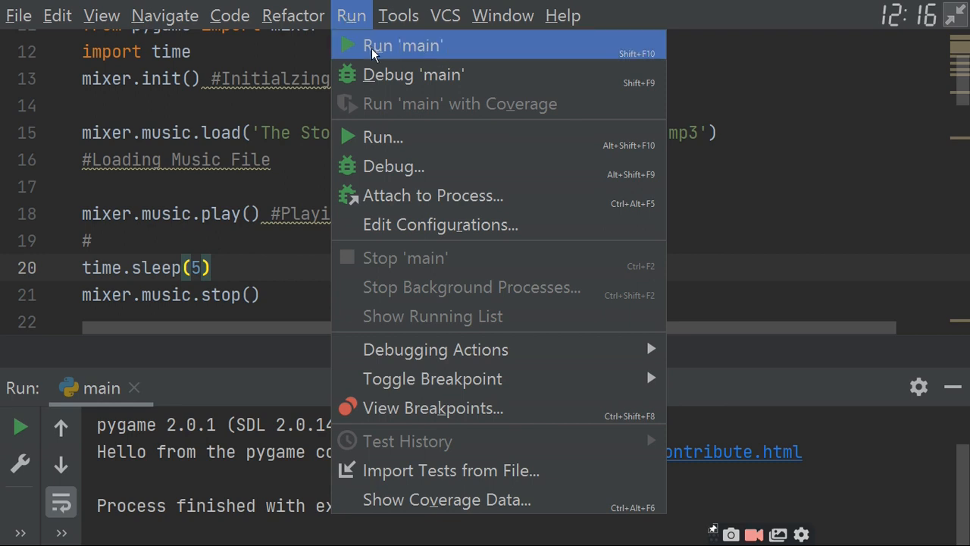
pyautogui.click(401, 46)
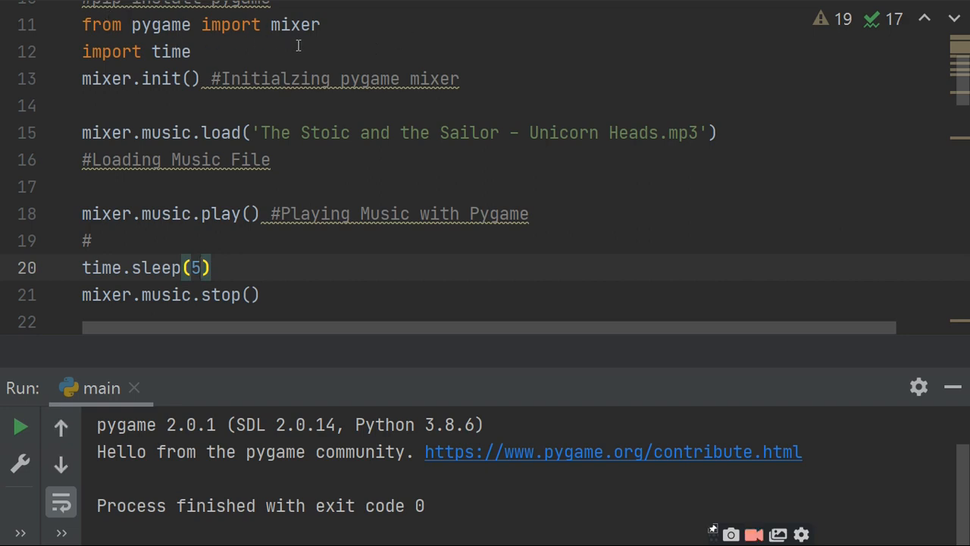
pyautogui.moveTo(219, 36)
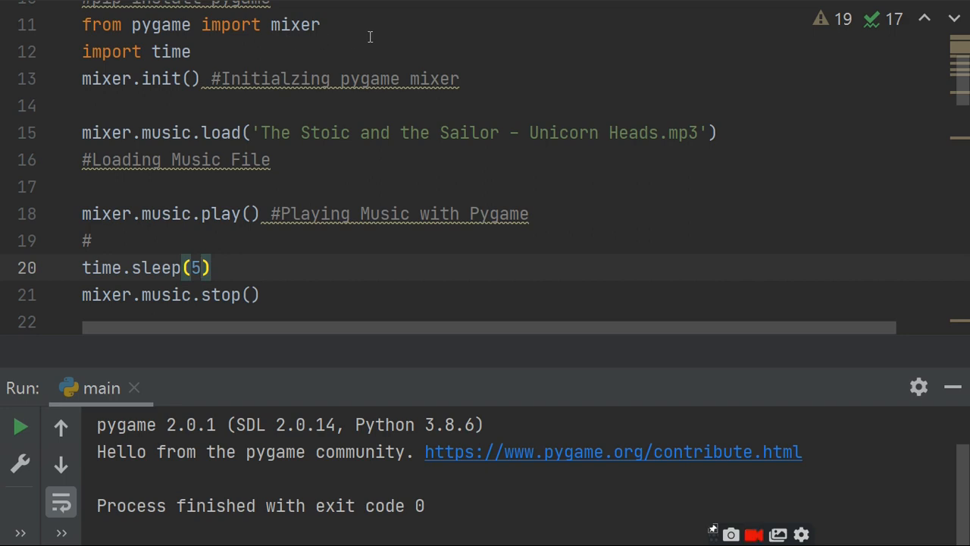
pyautogui.click(200, 213)
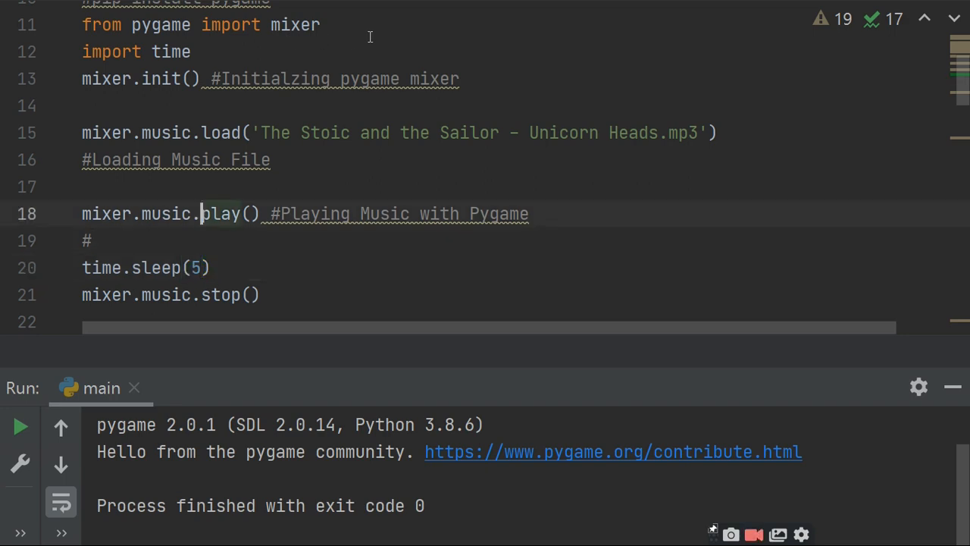
pyautogui.scroll(3)
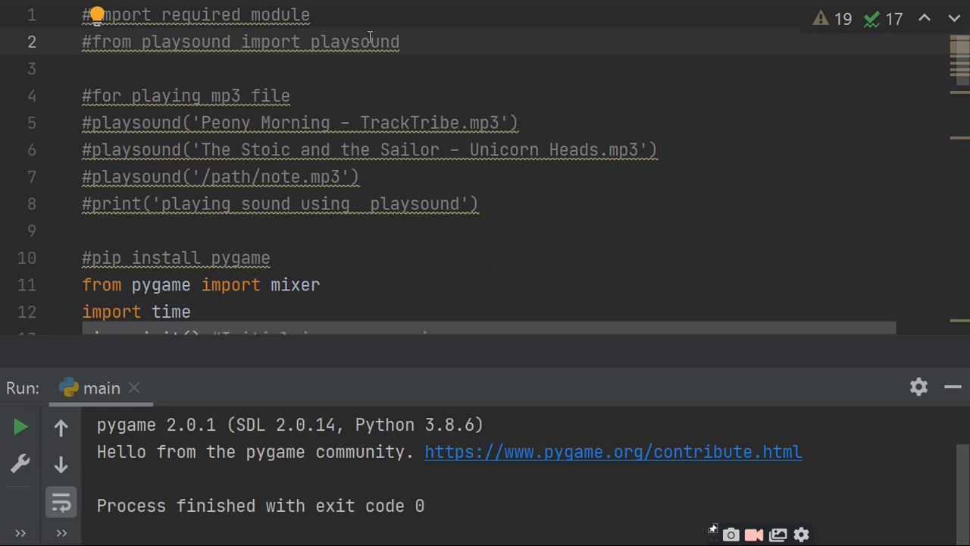
pyautogui.moveTo(482, 55)
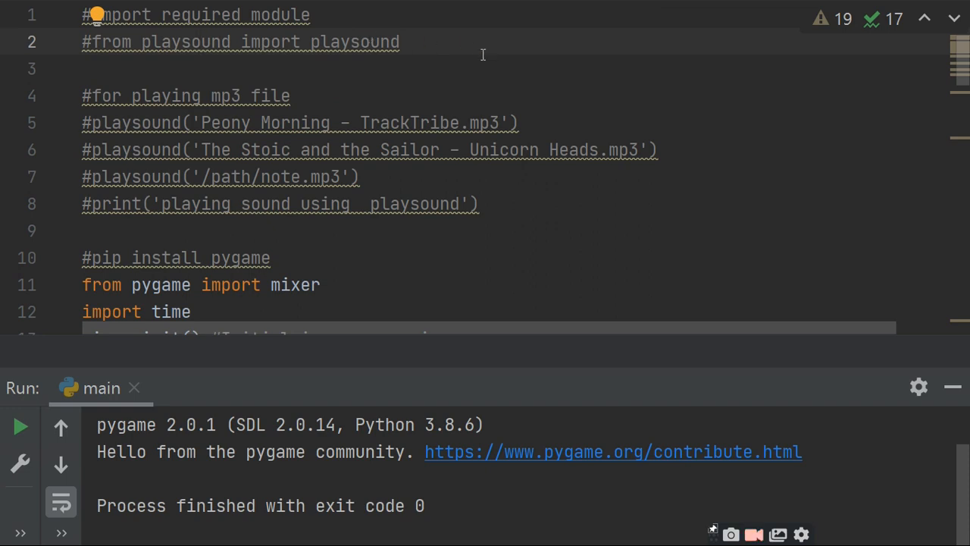
pyautogui.moveTo(394, 147)
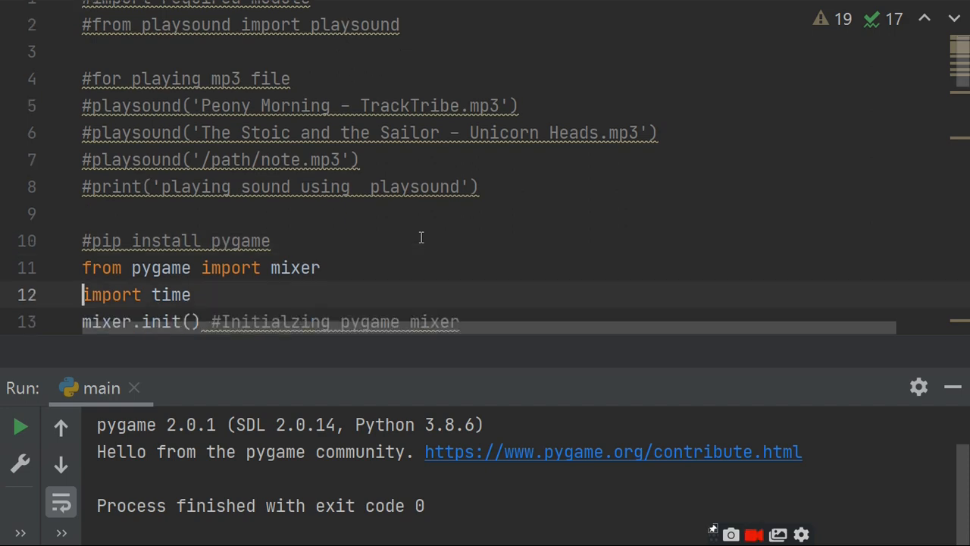
pyautogui.scroll(-3)
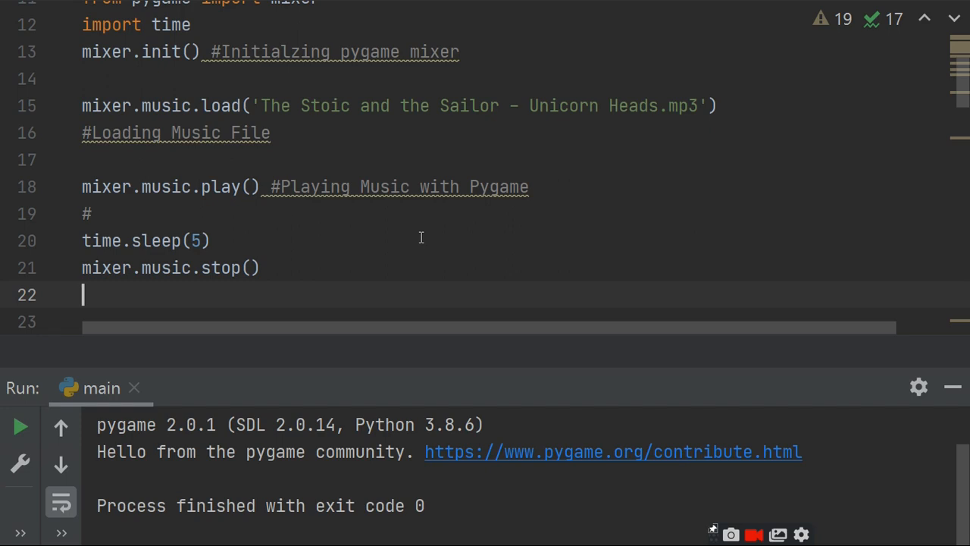
pyautogui.moveTo(337, 91)
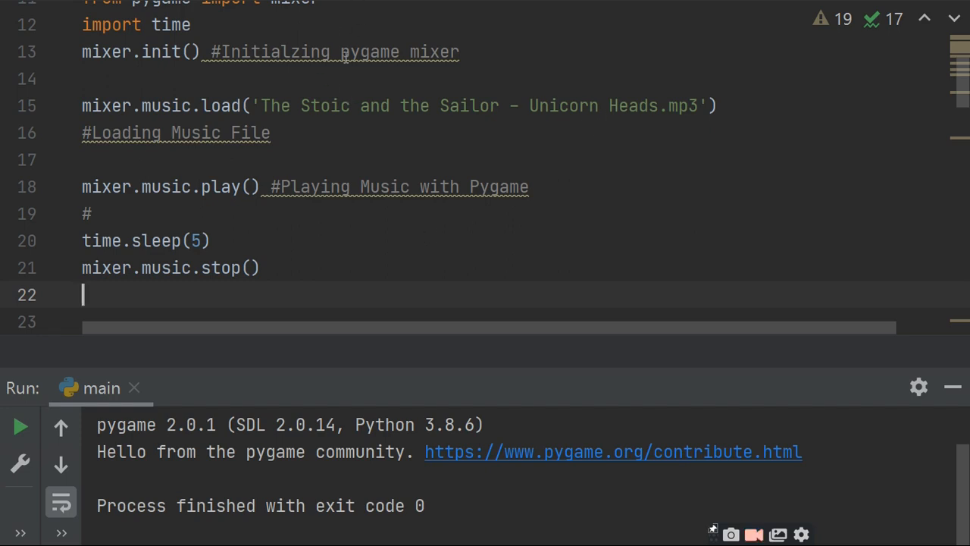
pyautogui.moveTo(285, 235)
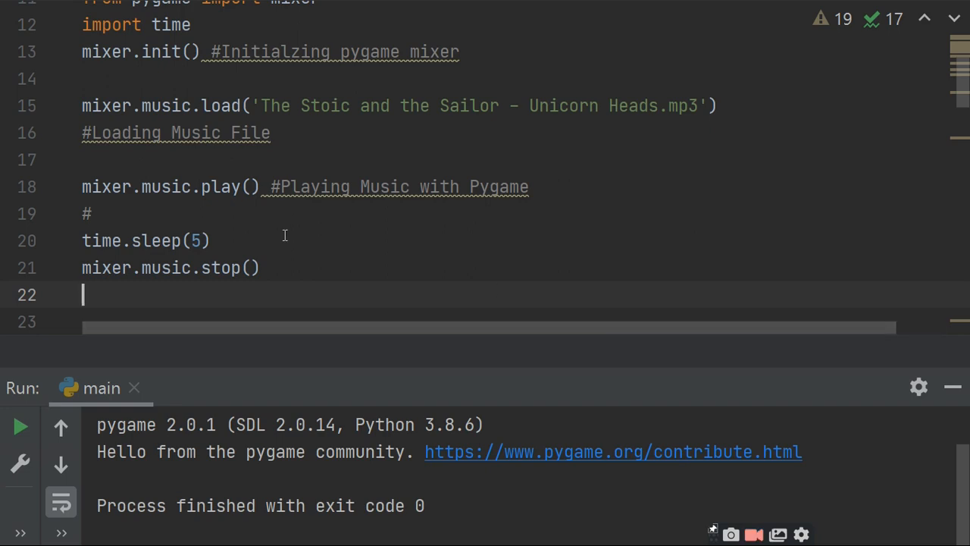
pyautogui.moveTo(359, 297)
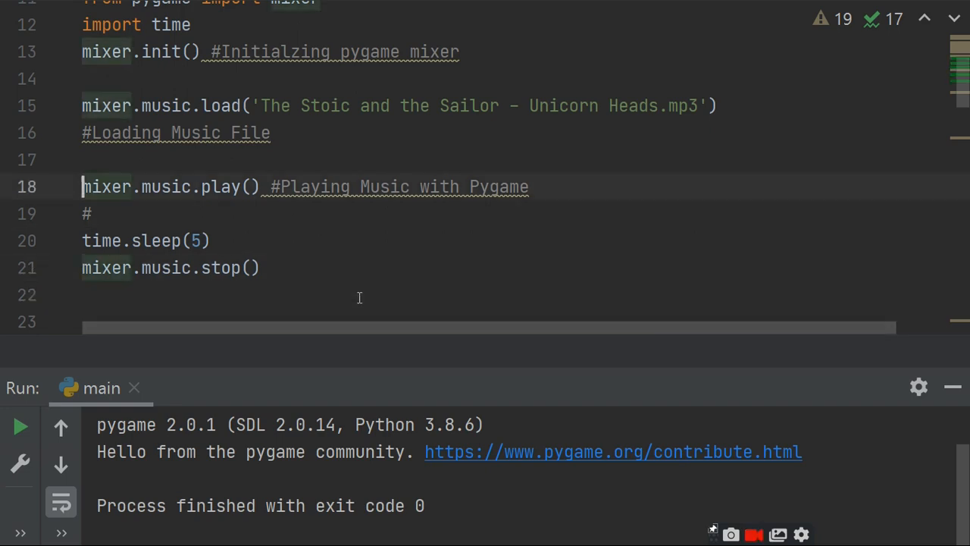
pyautogui.scroll(3)
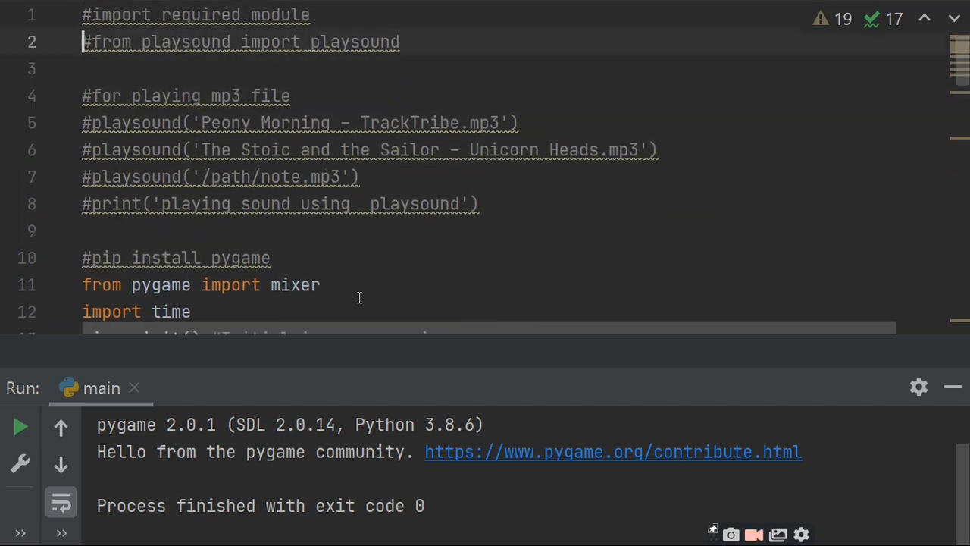
pyautogui.scroll(-3)
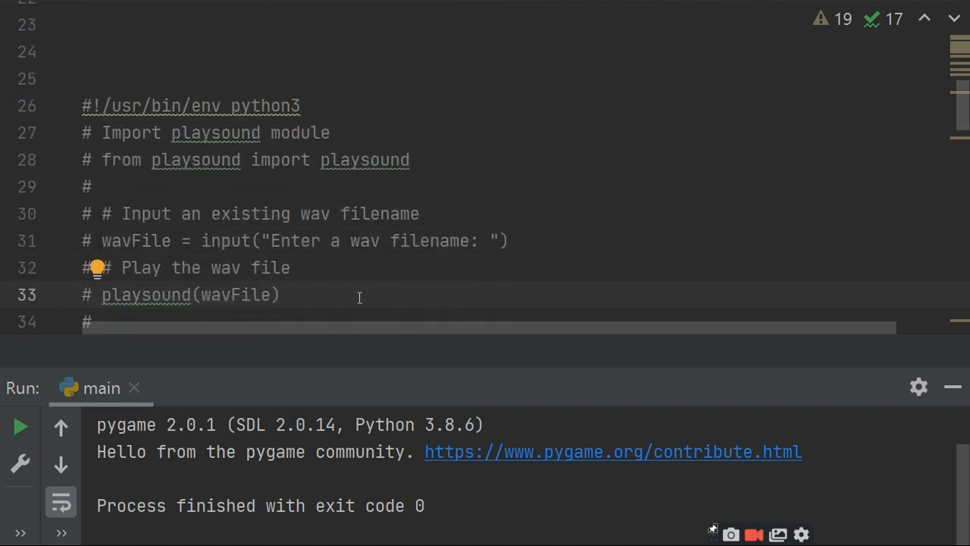
pyautogui.scroll(-3)
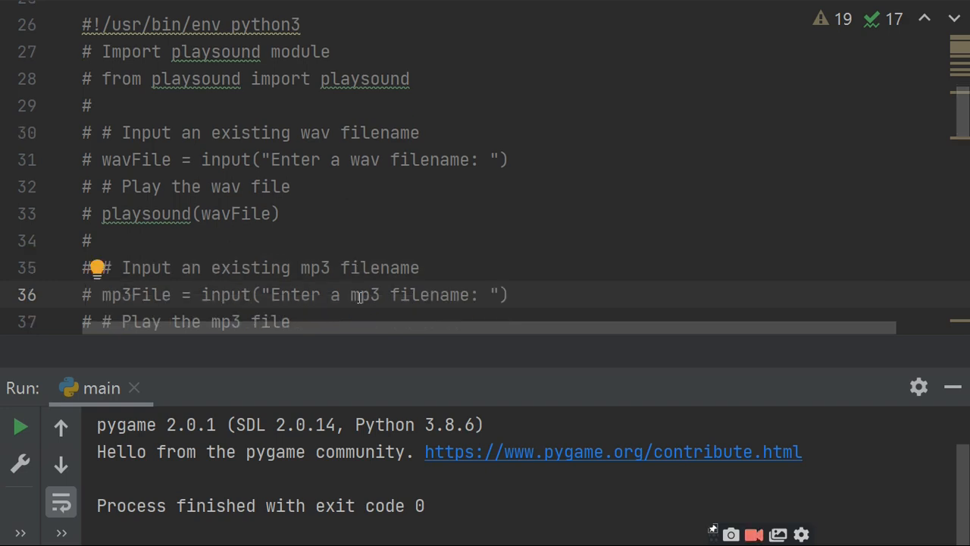
pyautogui.moveTo(244, 246)
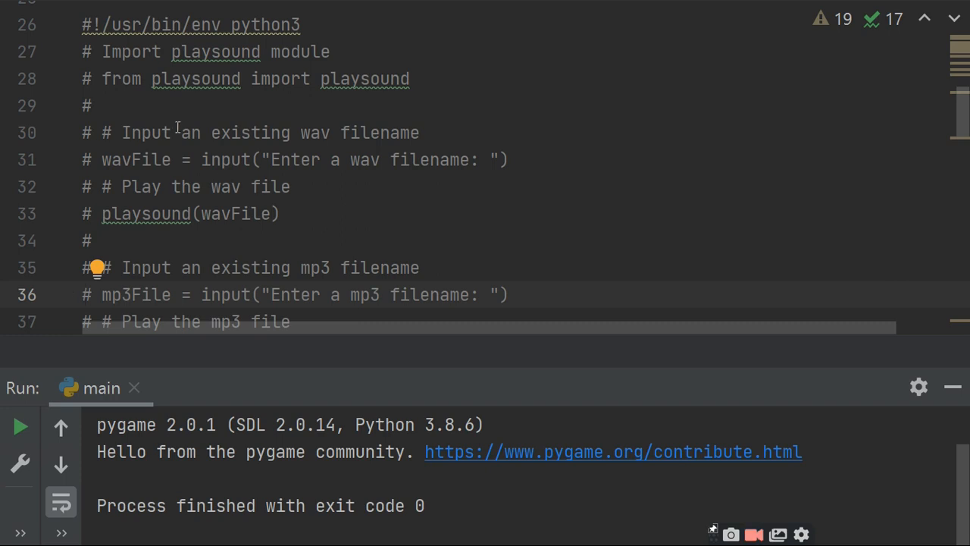
pyautogui.moveTo(269, 224)
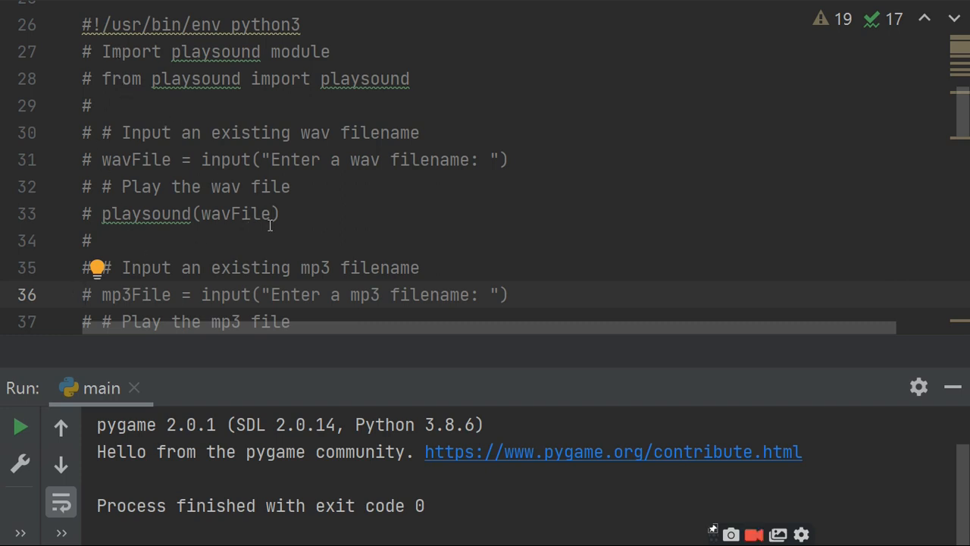
pyautogui.moveTo(347, 300)
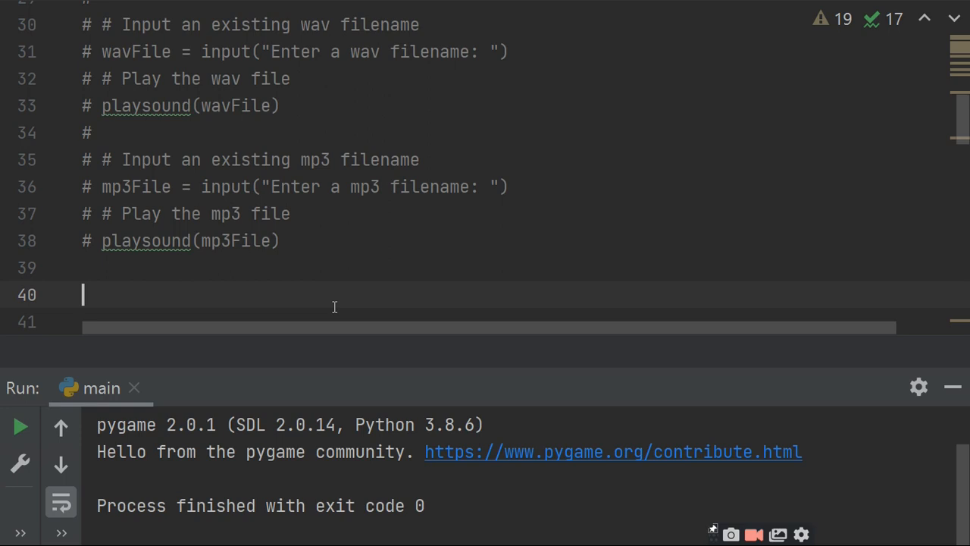
pyautogui.moveTo(143, 100)
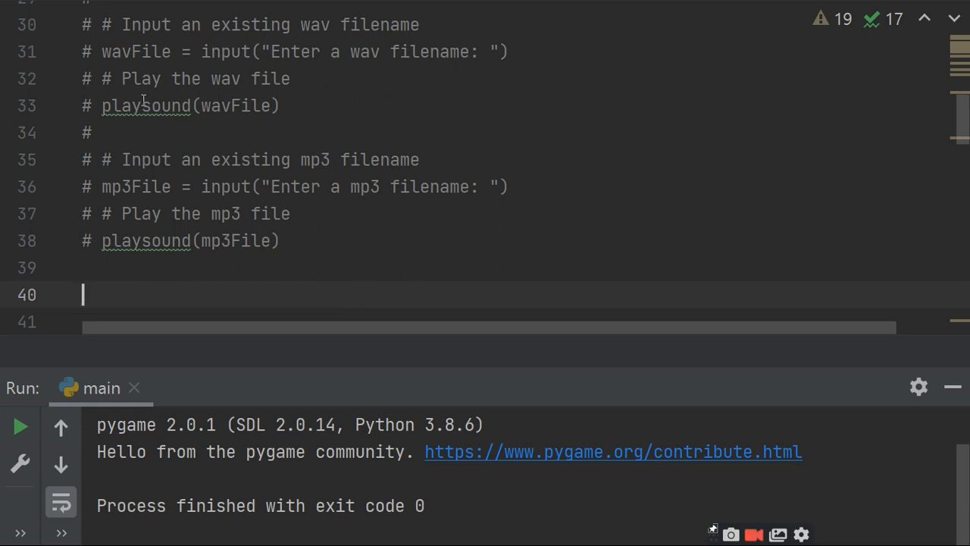
pyautogui.moveTo(401, 197)
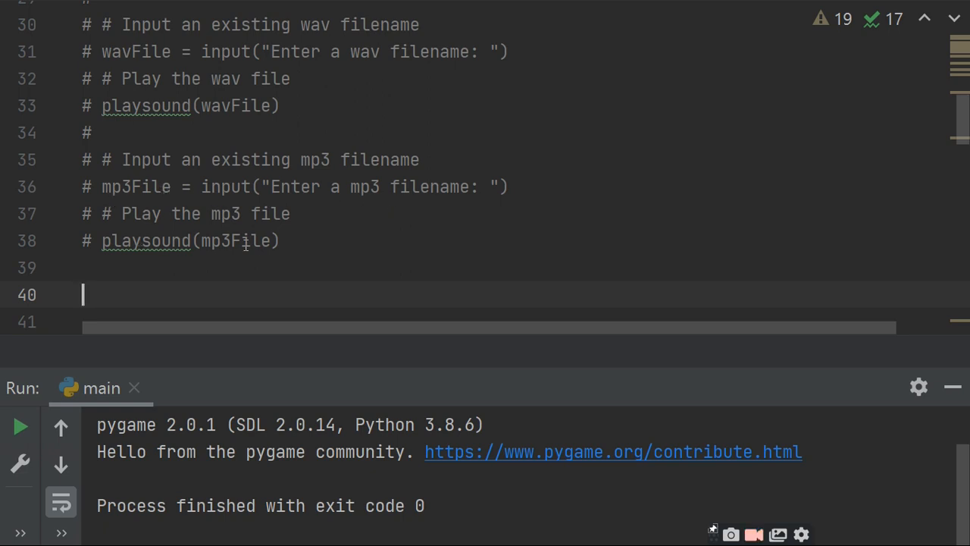
pyautogui.moveTo(349, 237)
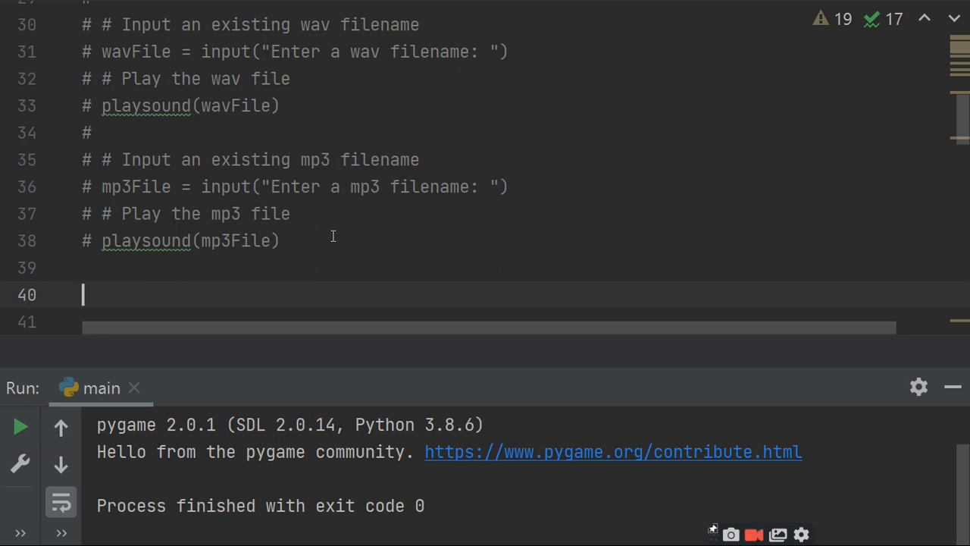
pyautogui.moveTo(662, 418)
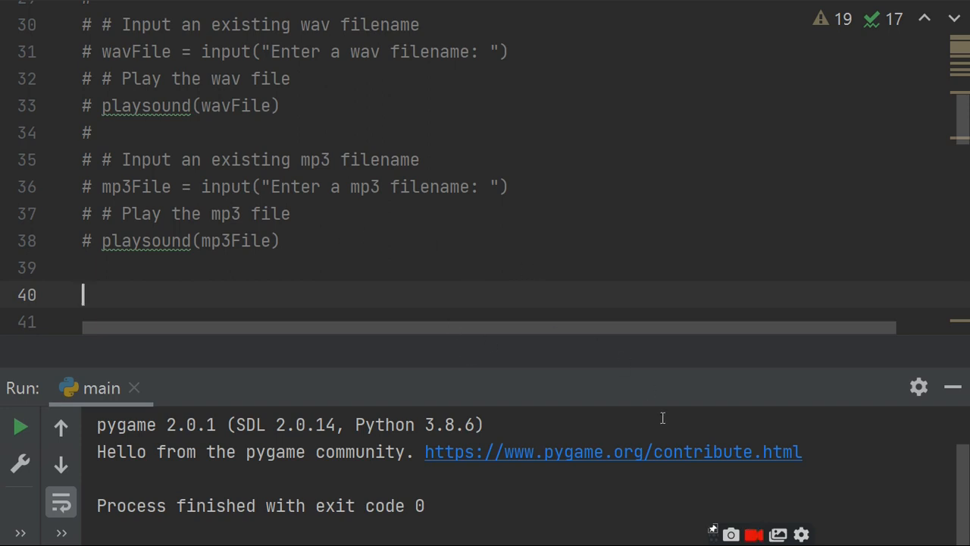